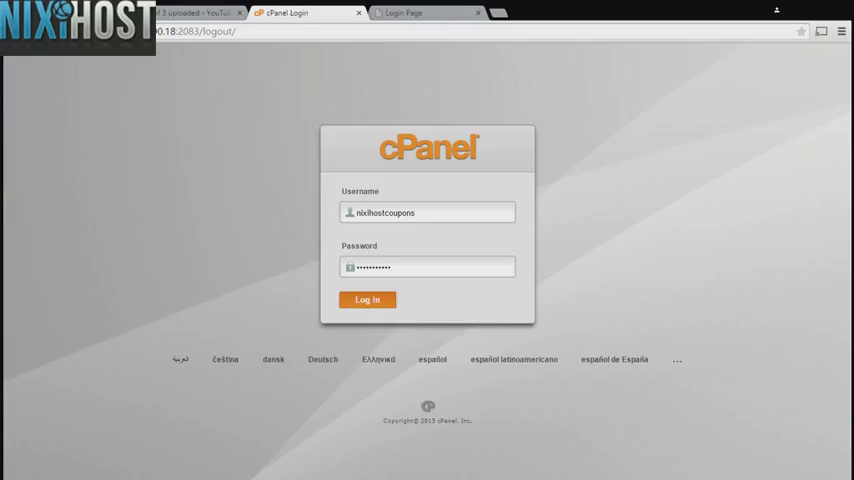
# Log in to cPanel and bring the Software section with Softaculous into view
pyautogui.click(368, 300)
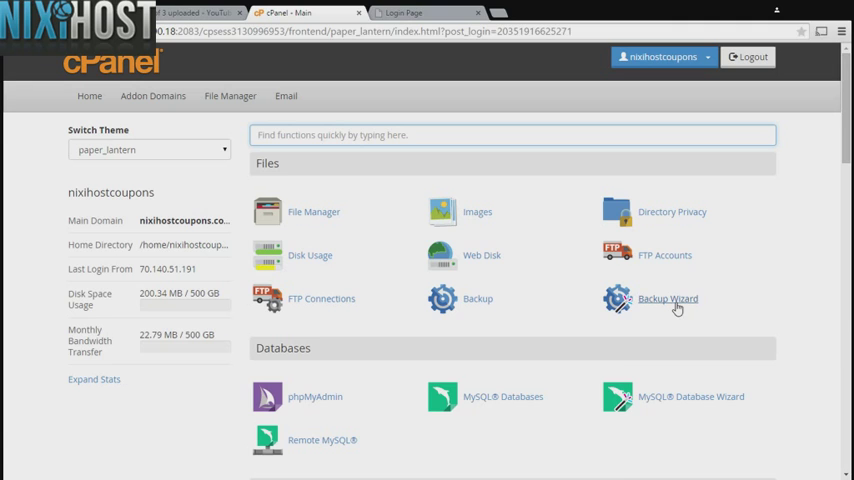
pyautogui.scroll(-3)
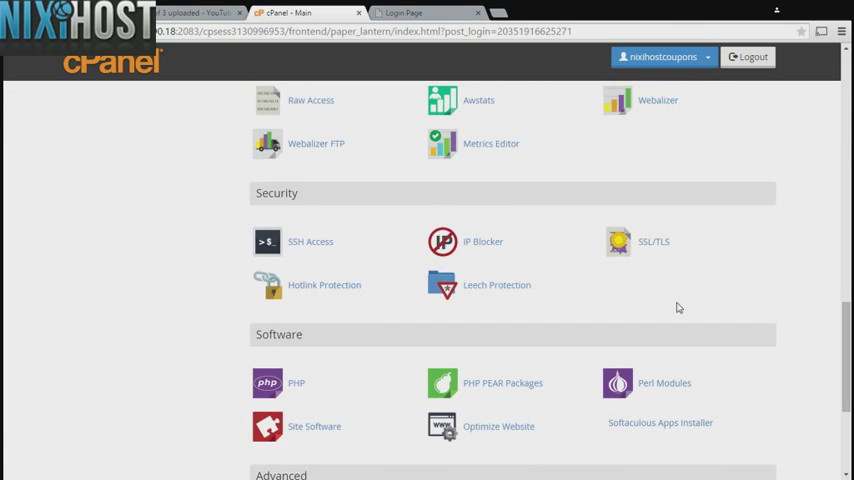
pyautogui.scroll(-3)
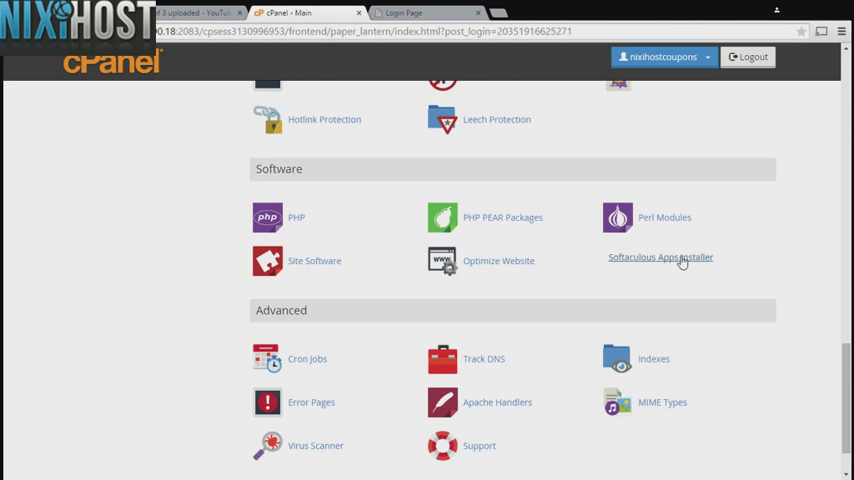
# Launch Softaculous and browse its File Management category to reach ProjectSend
pyautogui.click(660, 256)
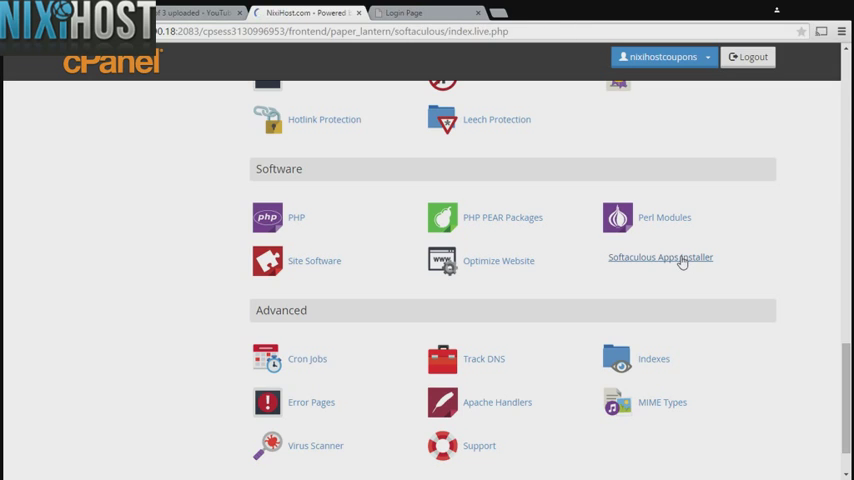
pyautogui.click(660, 256)
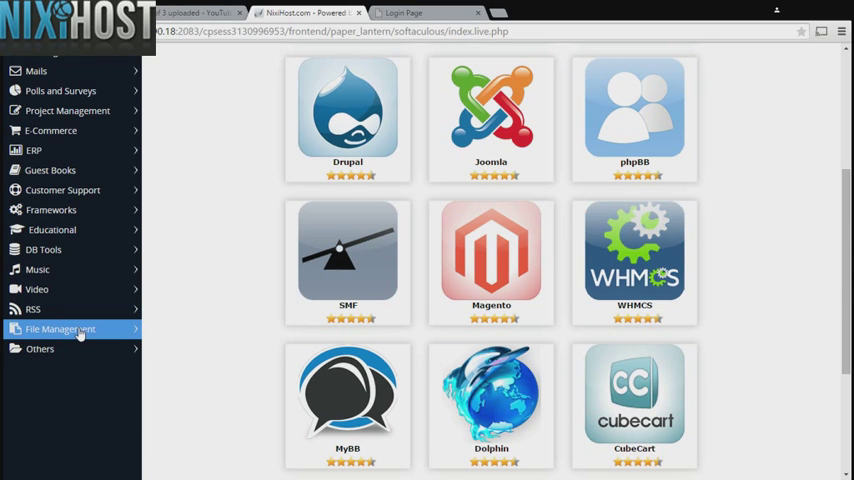
pyautogui.click(60, 328)
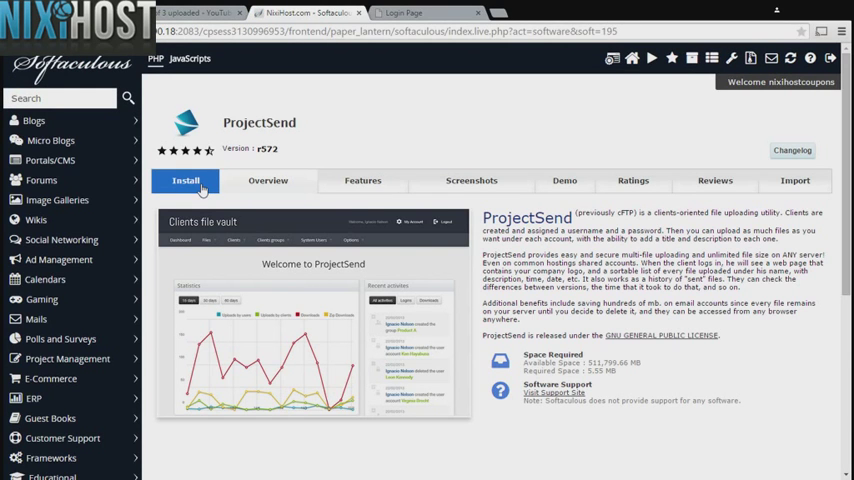
pyautogui.click(186, 180)
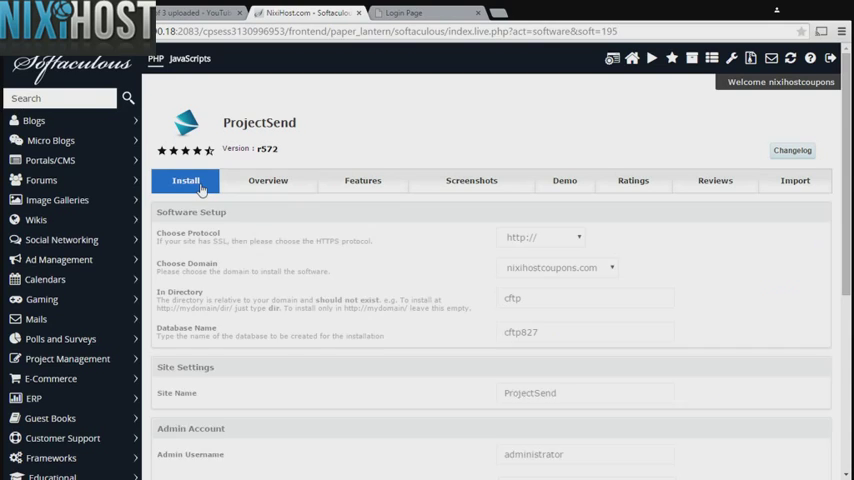
pyautogui.click(540, 236)
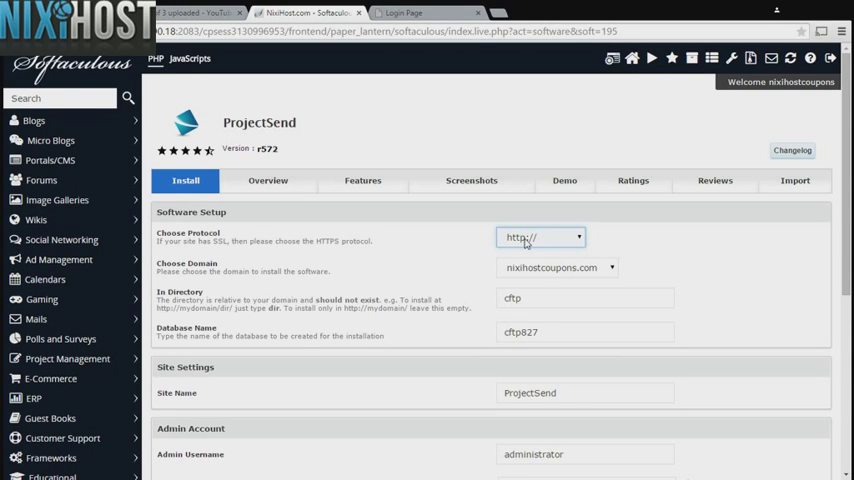
pyautogui.moveTo(528, 278)
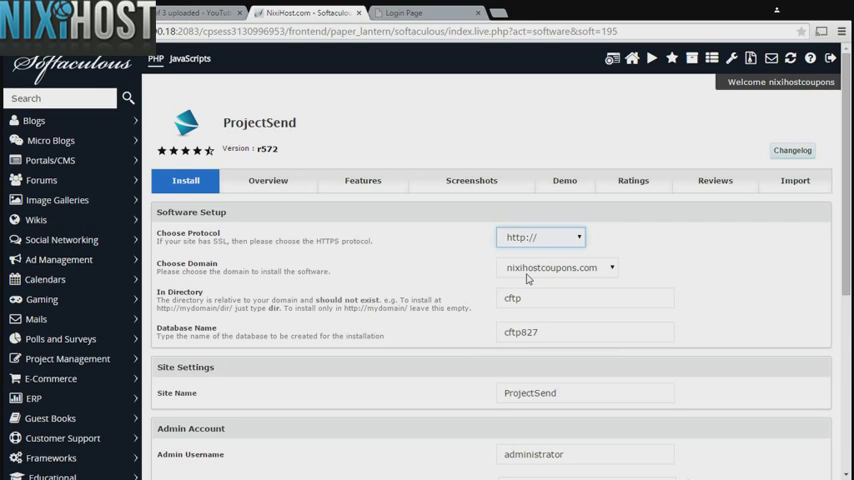
pyautogui.click(540, 236)
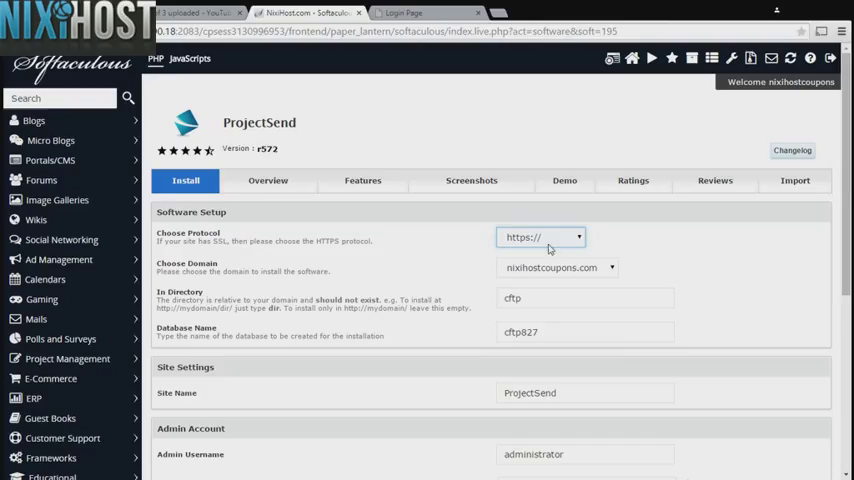
pyautogui.click(540, 236)
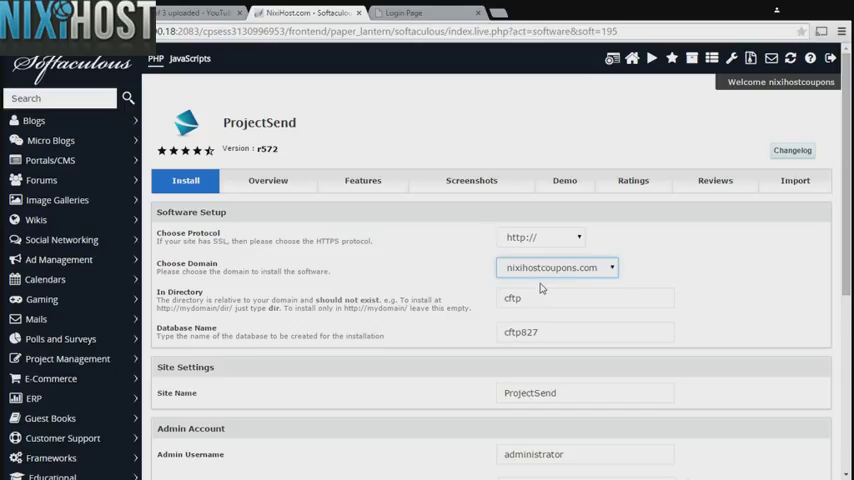
pyautogui.click(584, 298)
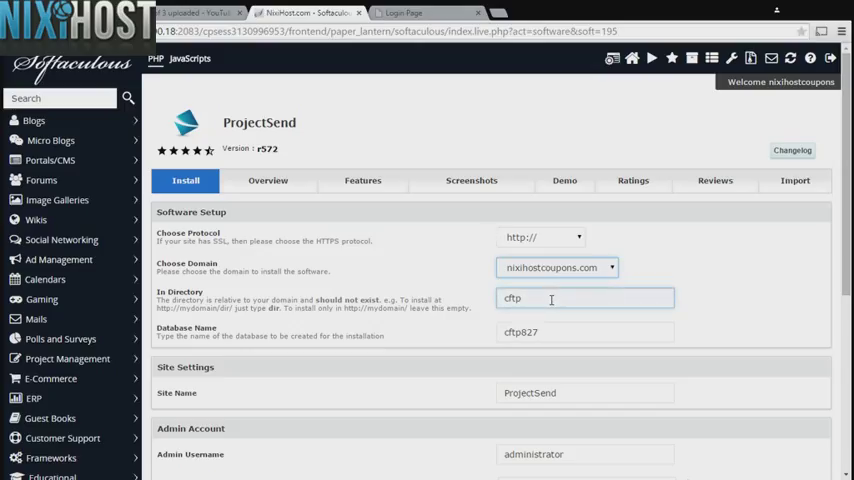
pyautogui.doubleClick(512, 298)
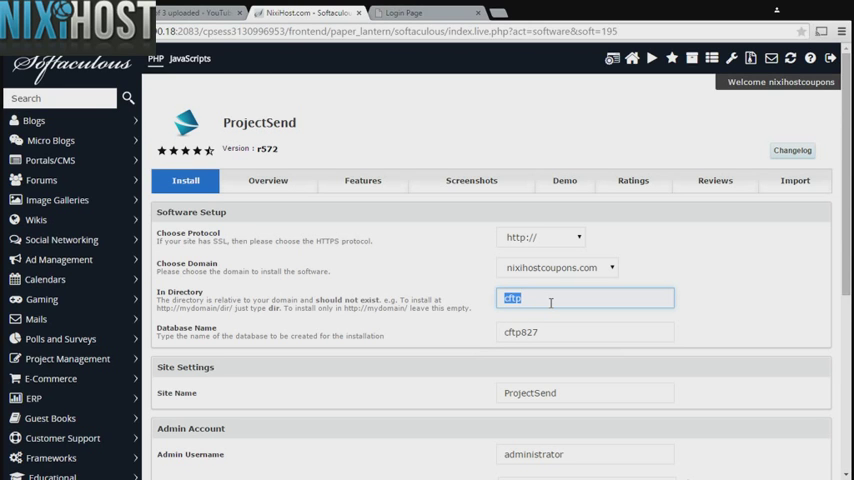
# Review the admin password entry and expand the Advanced Options panel
pyautogui.scroll(-3)
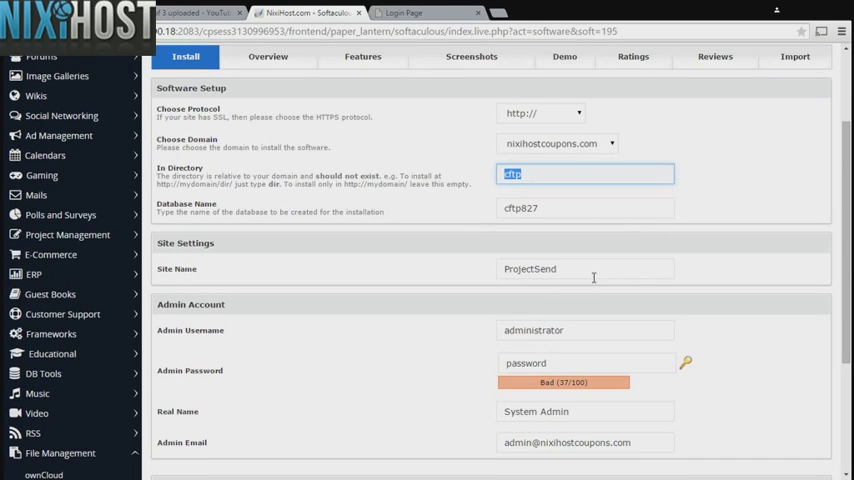
pyautogui.click(584, 268)
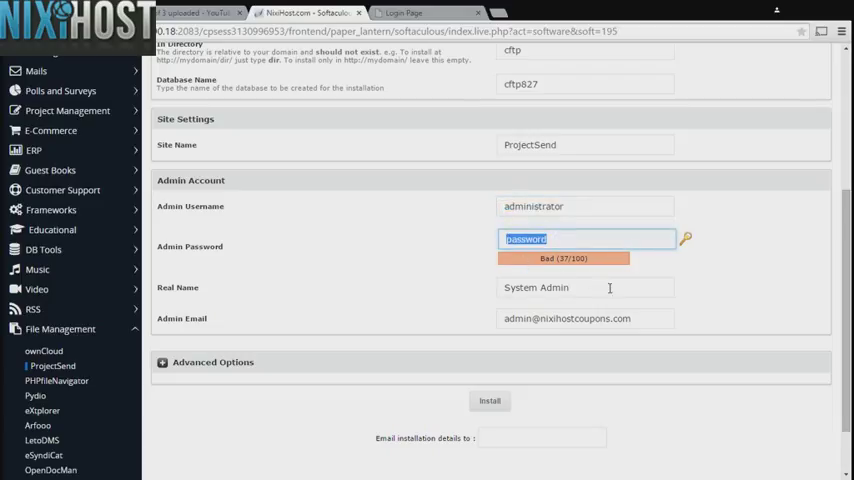
pyautogui.click(584, 288)
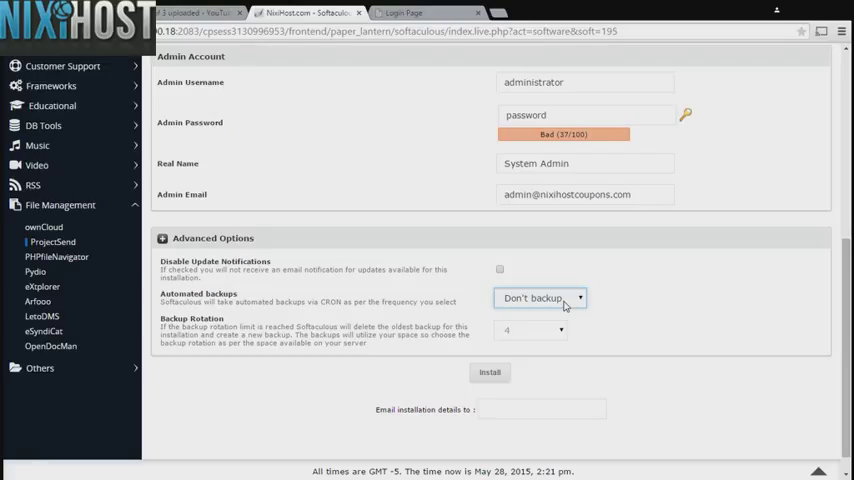
pyautogui.moveTo(568, 328)
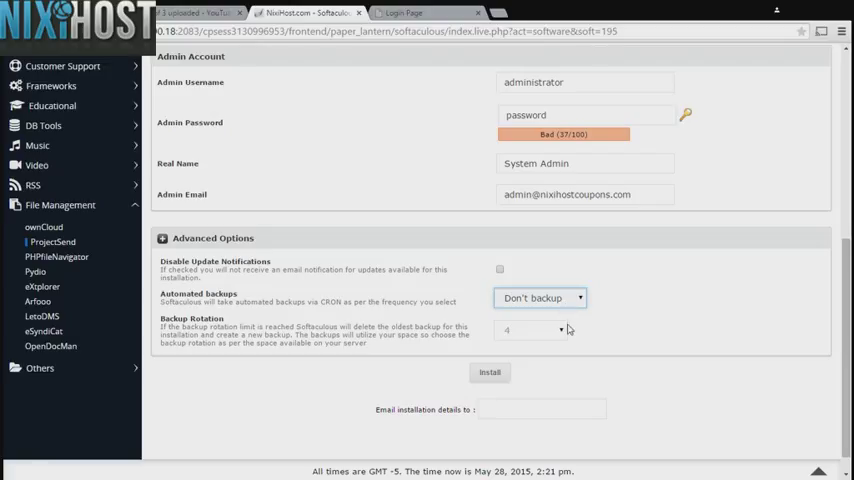
# Set Automated backups to Once a day
pyautogui.click(540, 298)
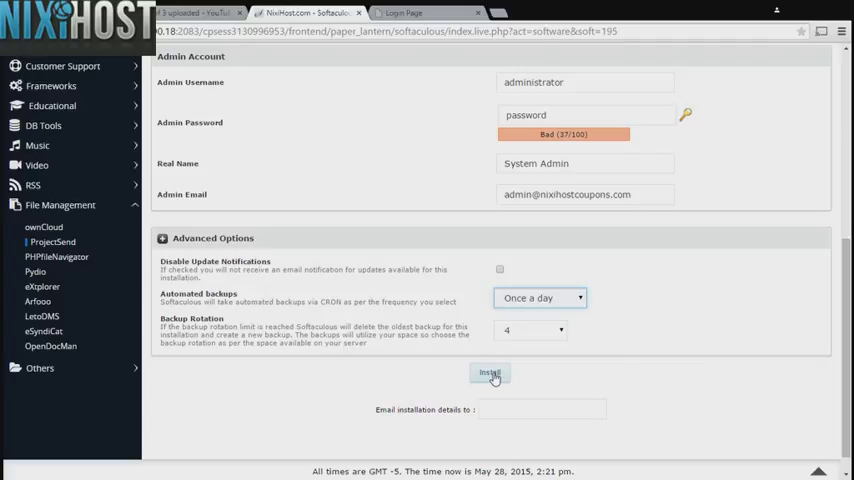